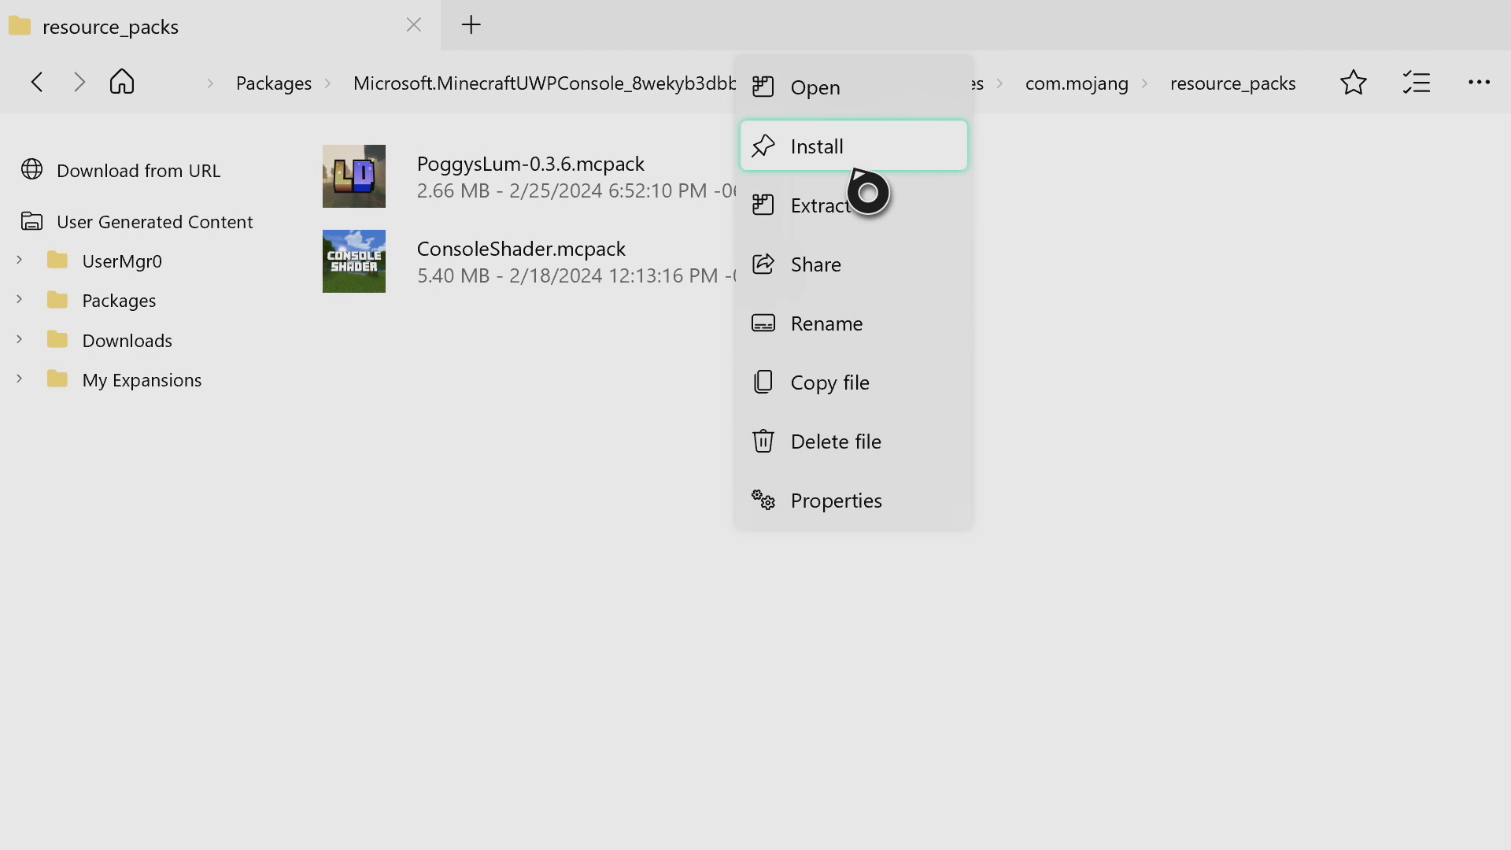
Attempt to install ConsoleShader.mcpack, which is refused with 'Permission not allowed'
left_click(816, 146)
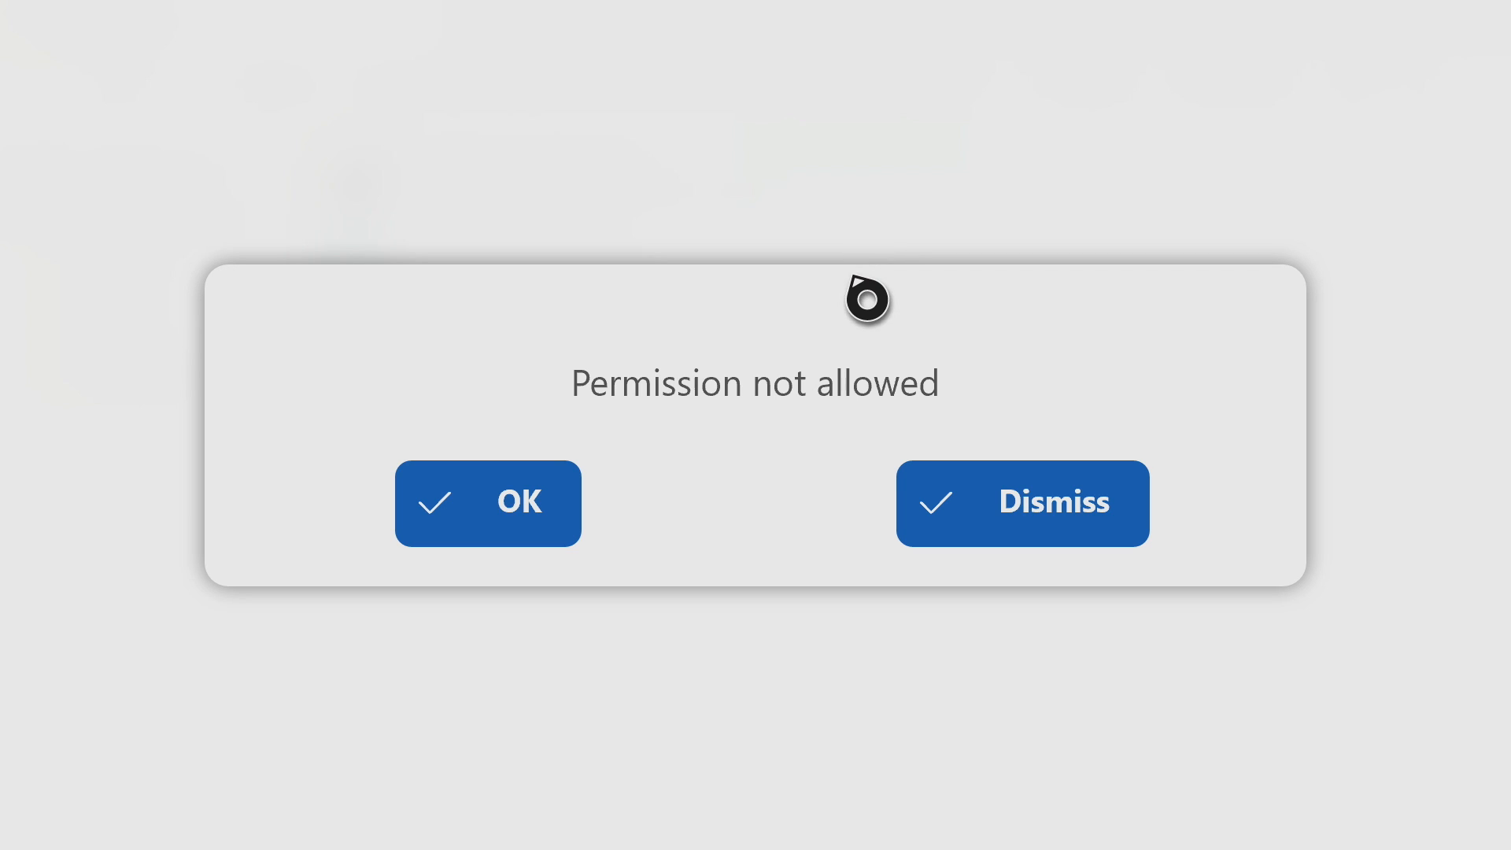
mouse_move(896, 791)
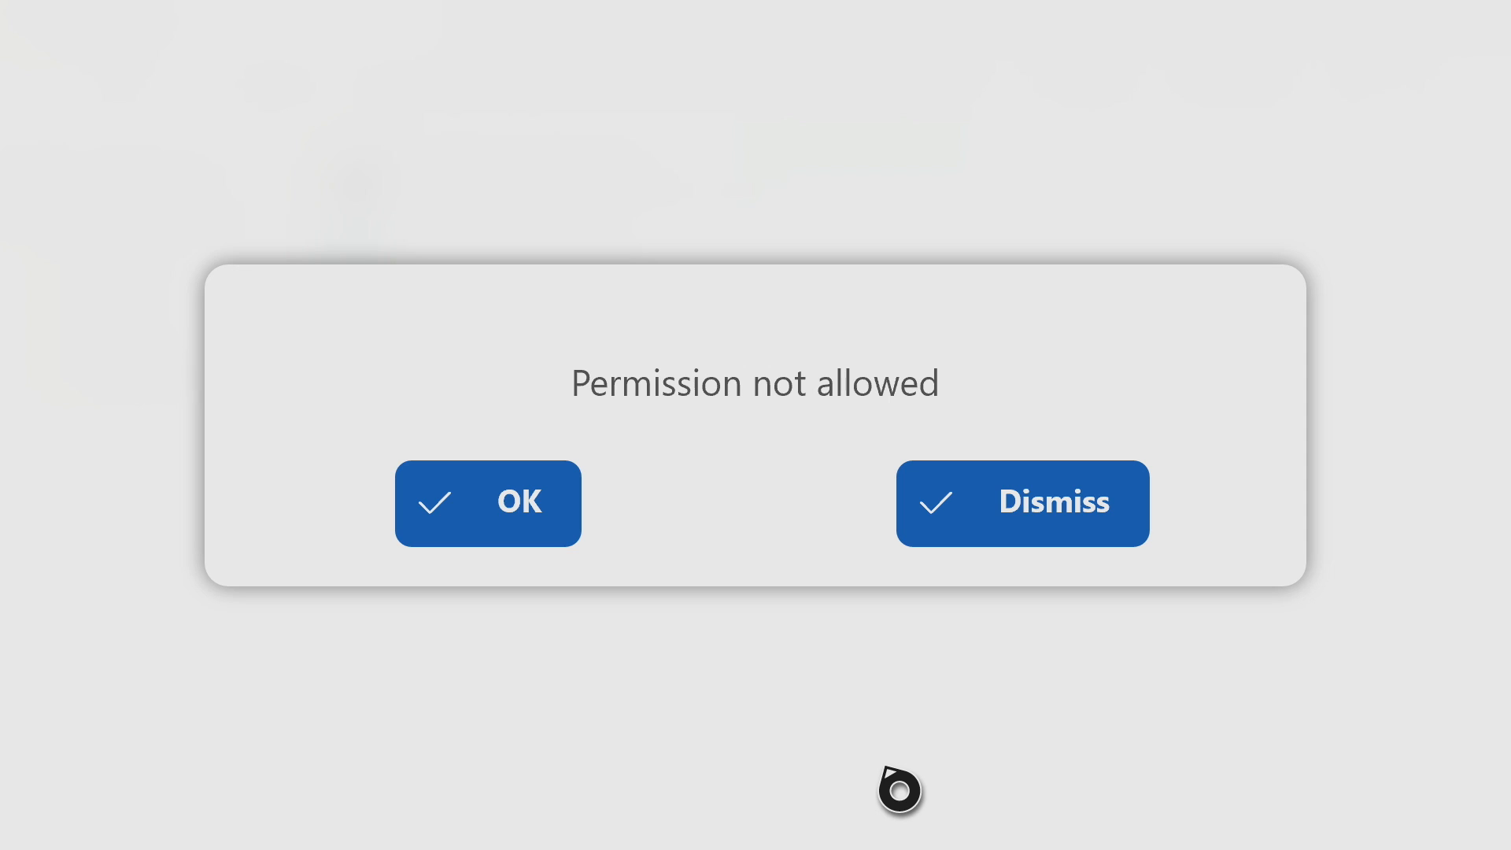
mouse_move(764, 536)
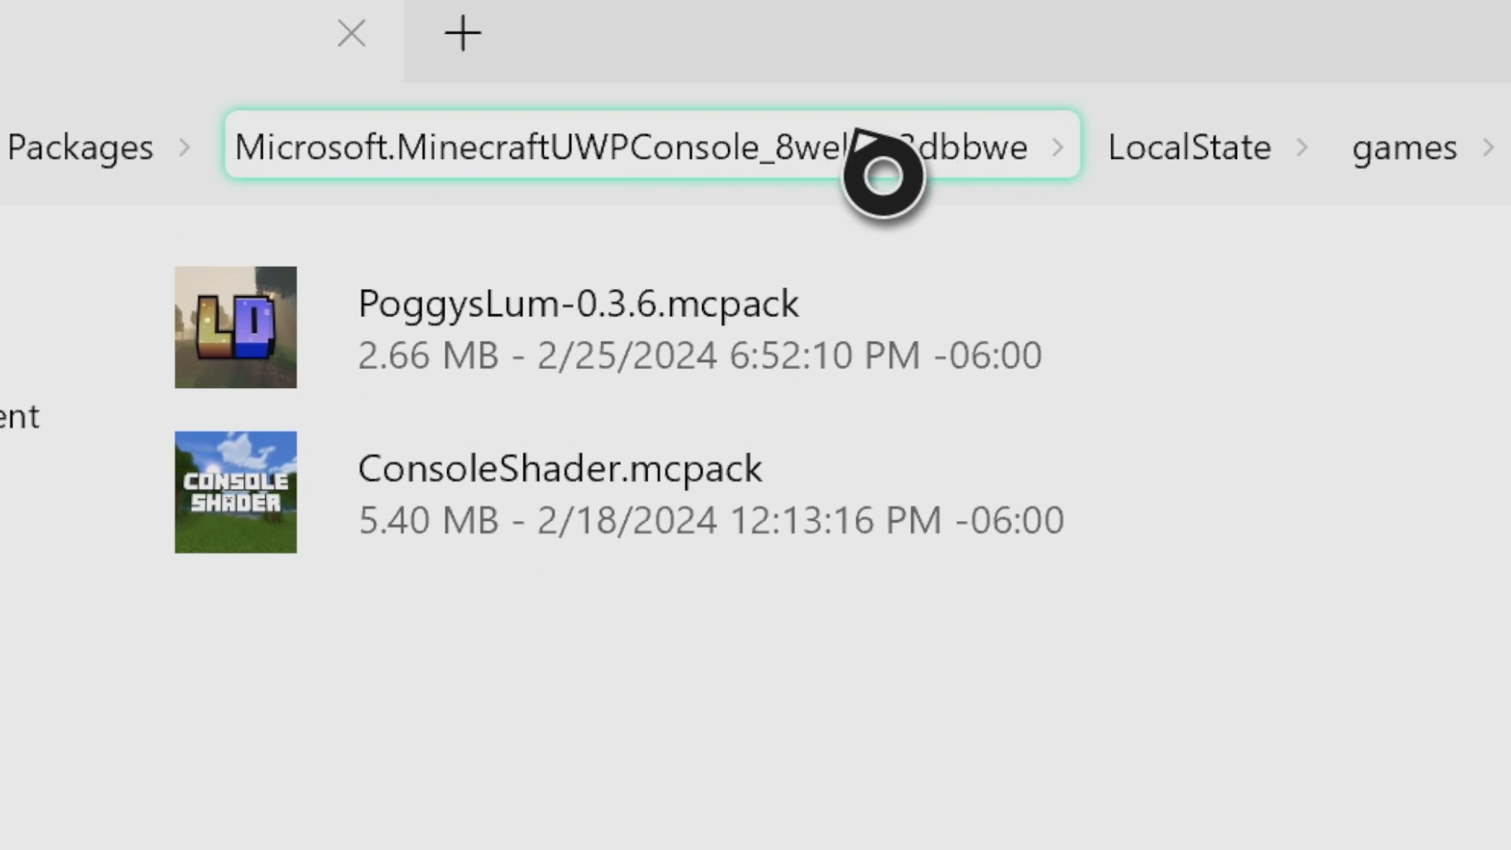
mouse_move(674, 222)
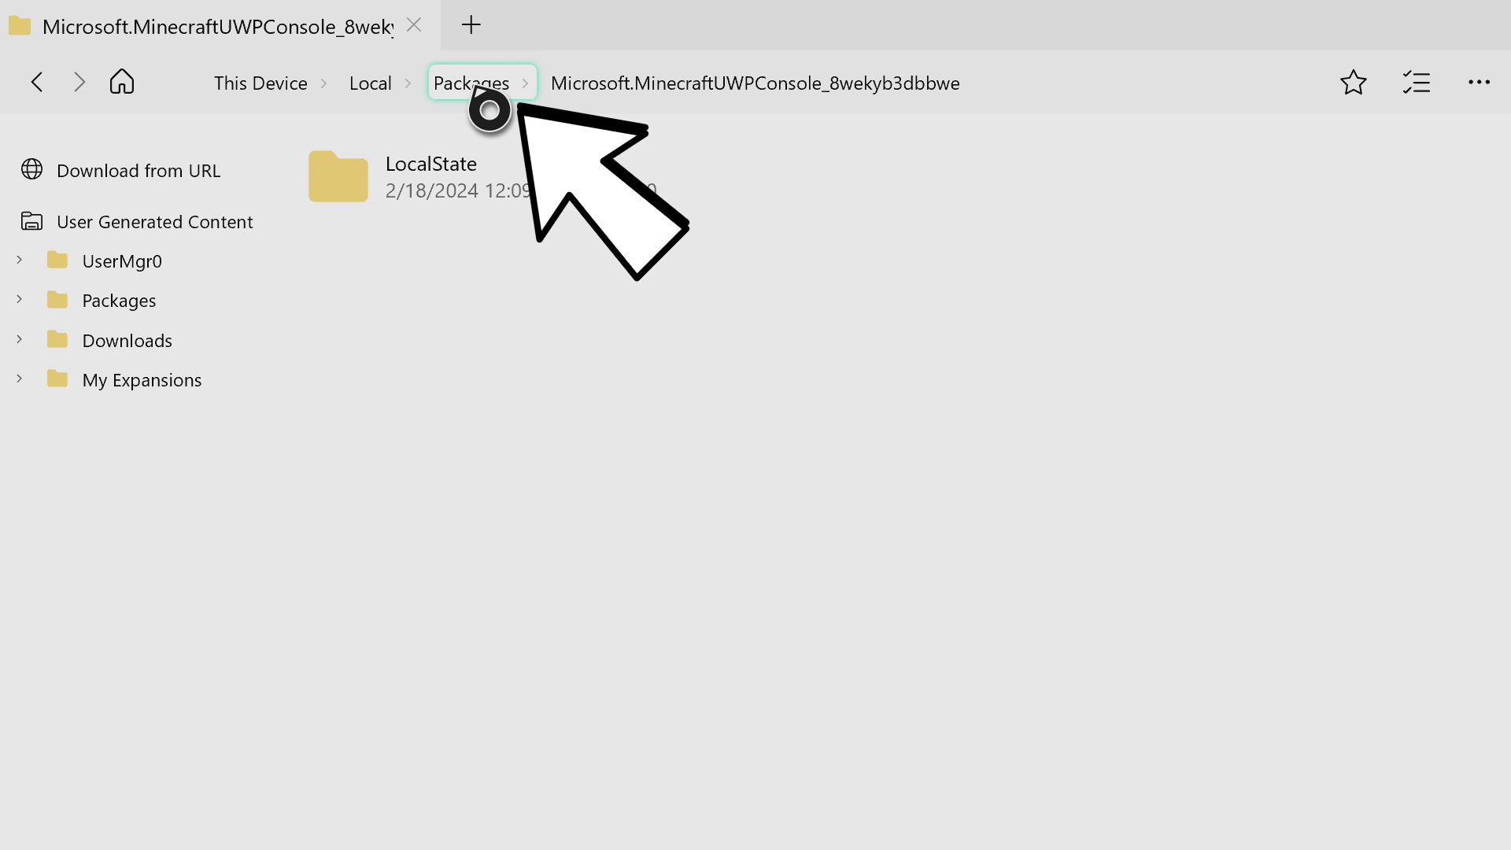
Return to the Packages folder and scroll to the MinecraftUWPConsole package folder
left_click(472, 83)
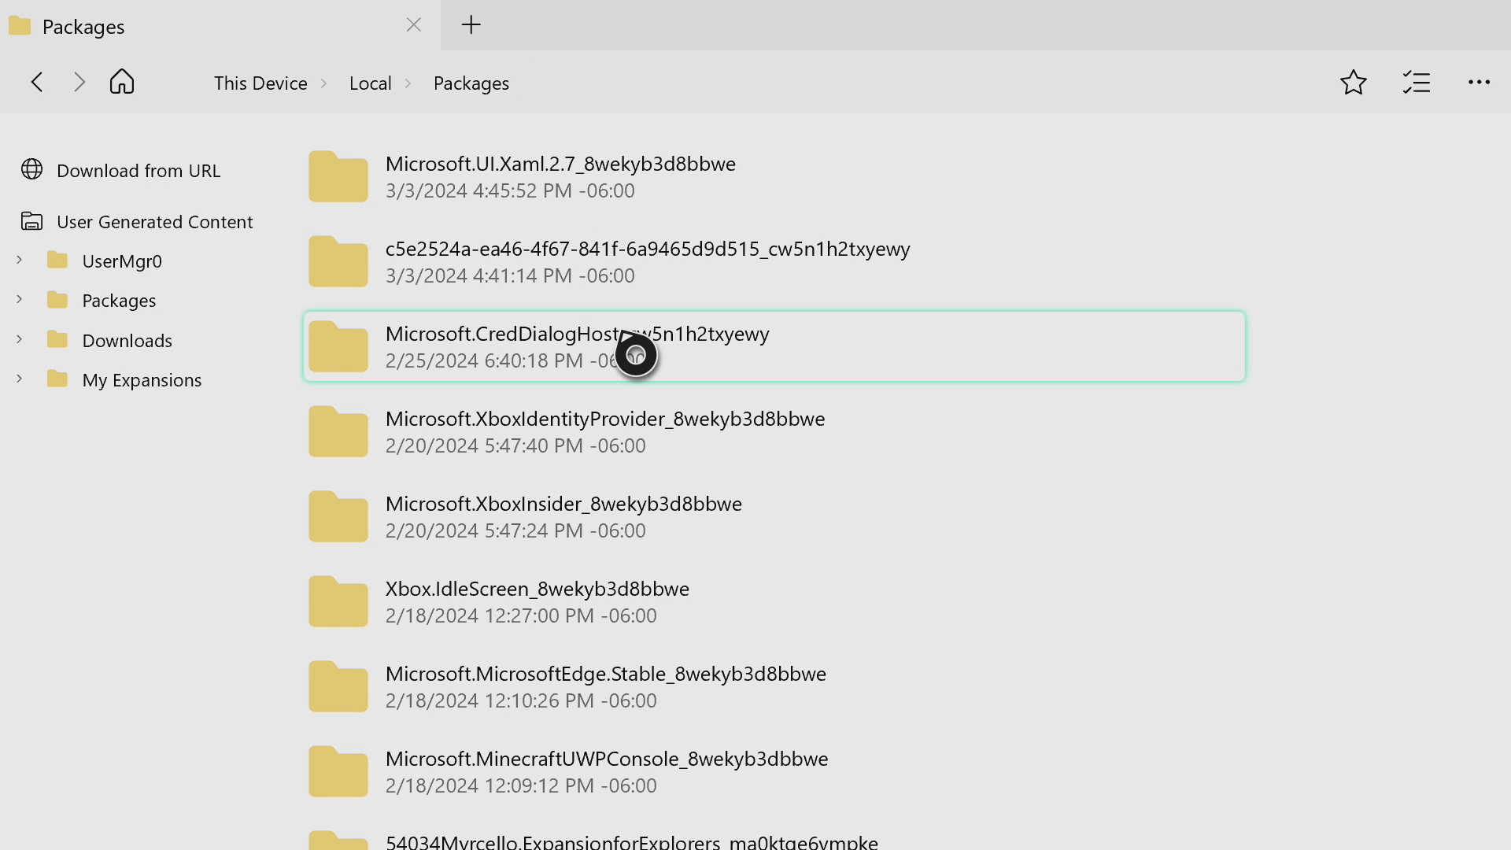
scroll("down", 3)
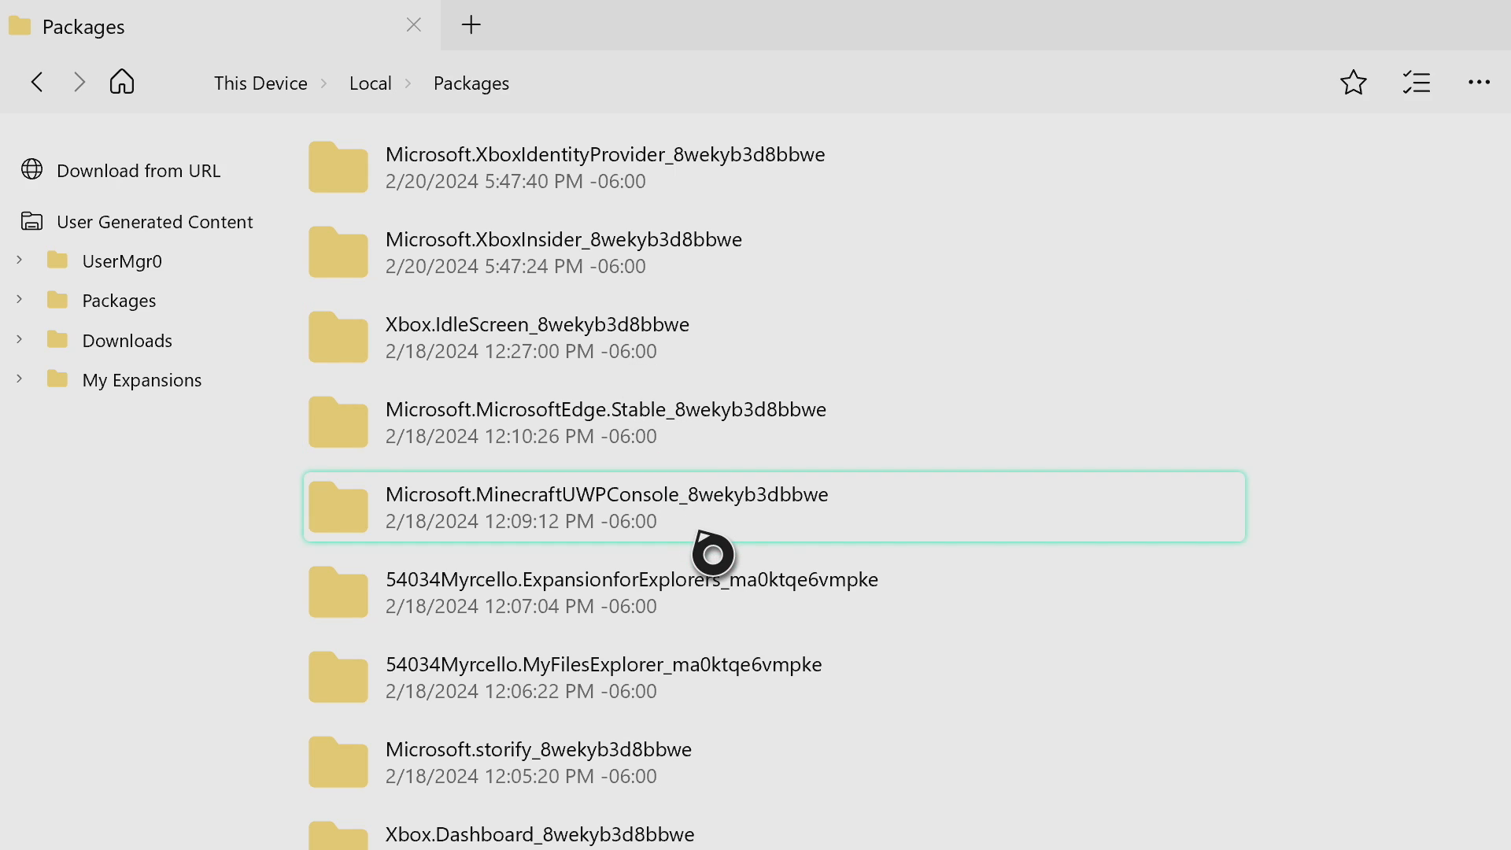
mouse_move(776, 531)
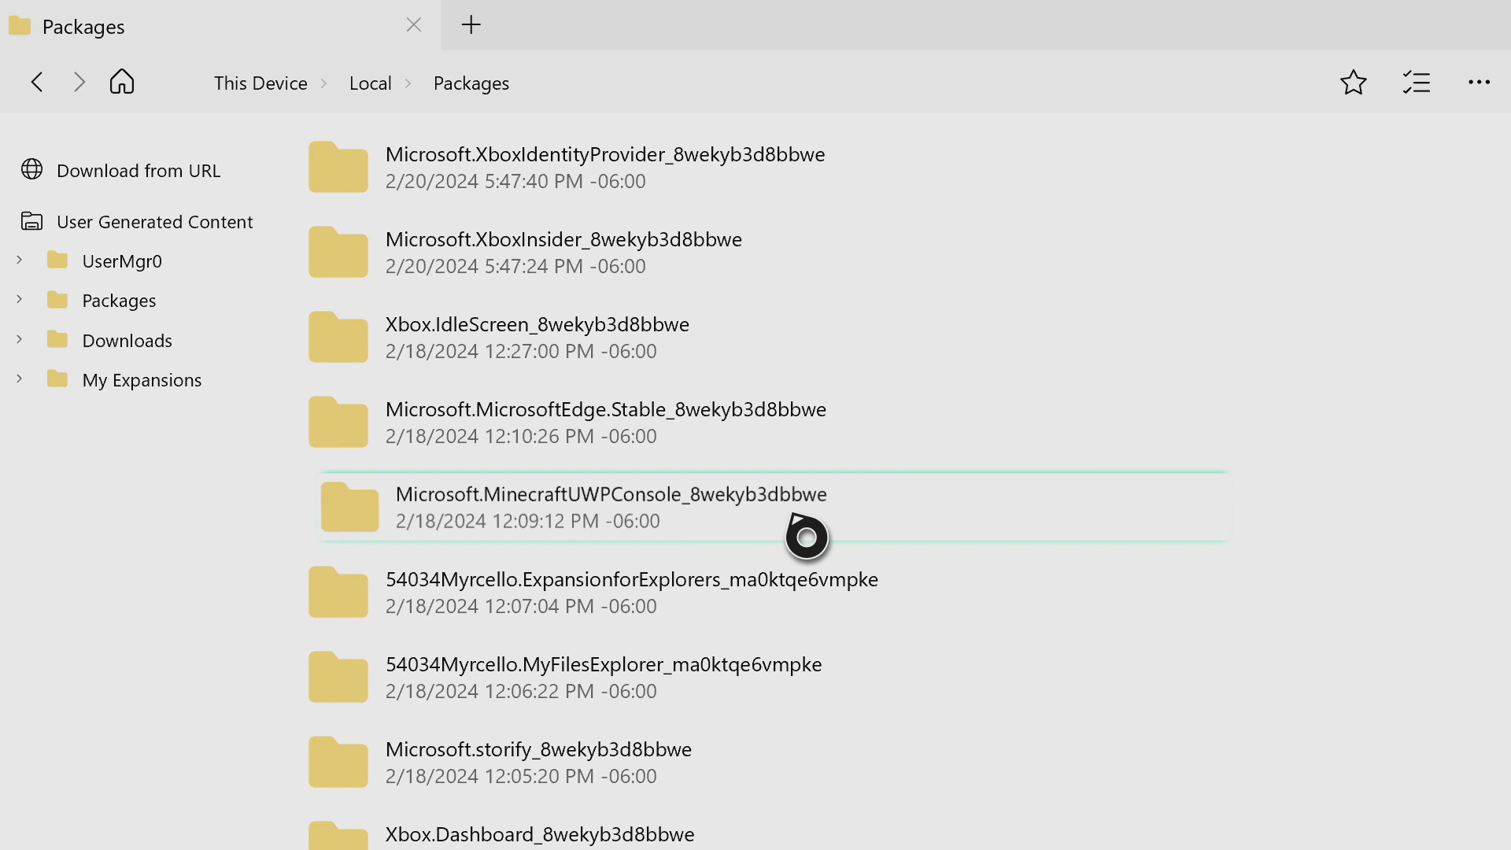
Rename the Minecraft package folder to Microsoft.MinecraftUWPConsole_8wekyb3d8bbwe, inserting the missing 8
right_click(607, 506)
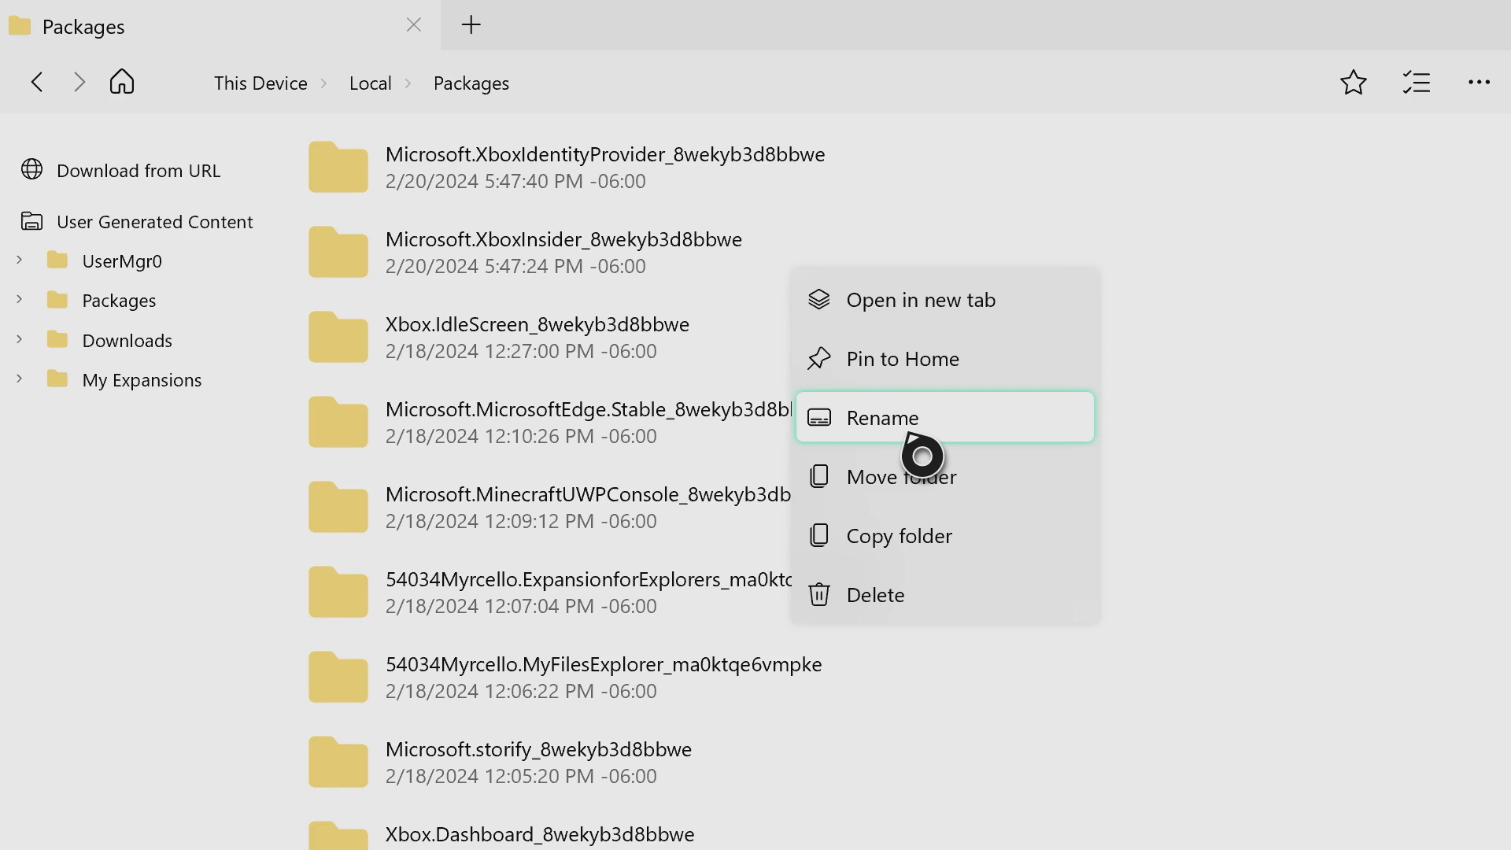
left_click(905, 417)
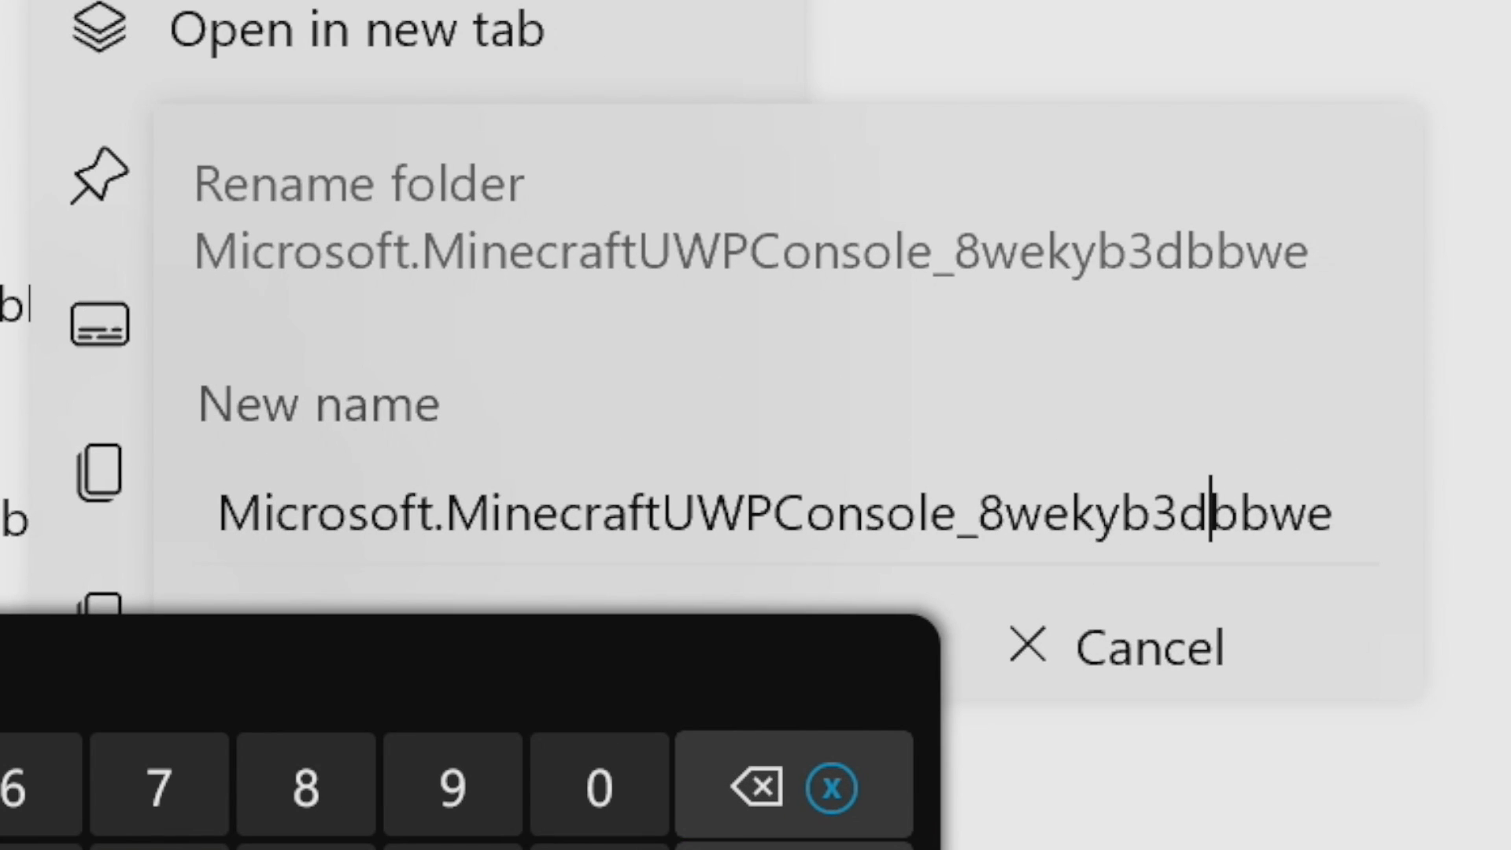
left_click(303, 784)
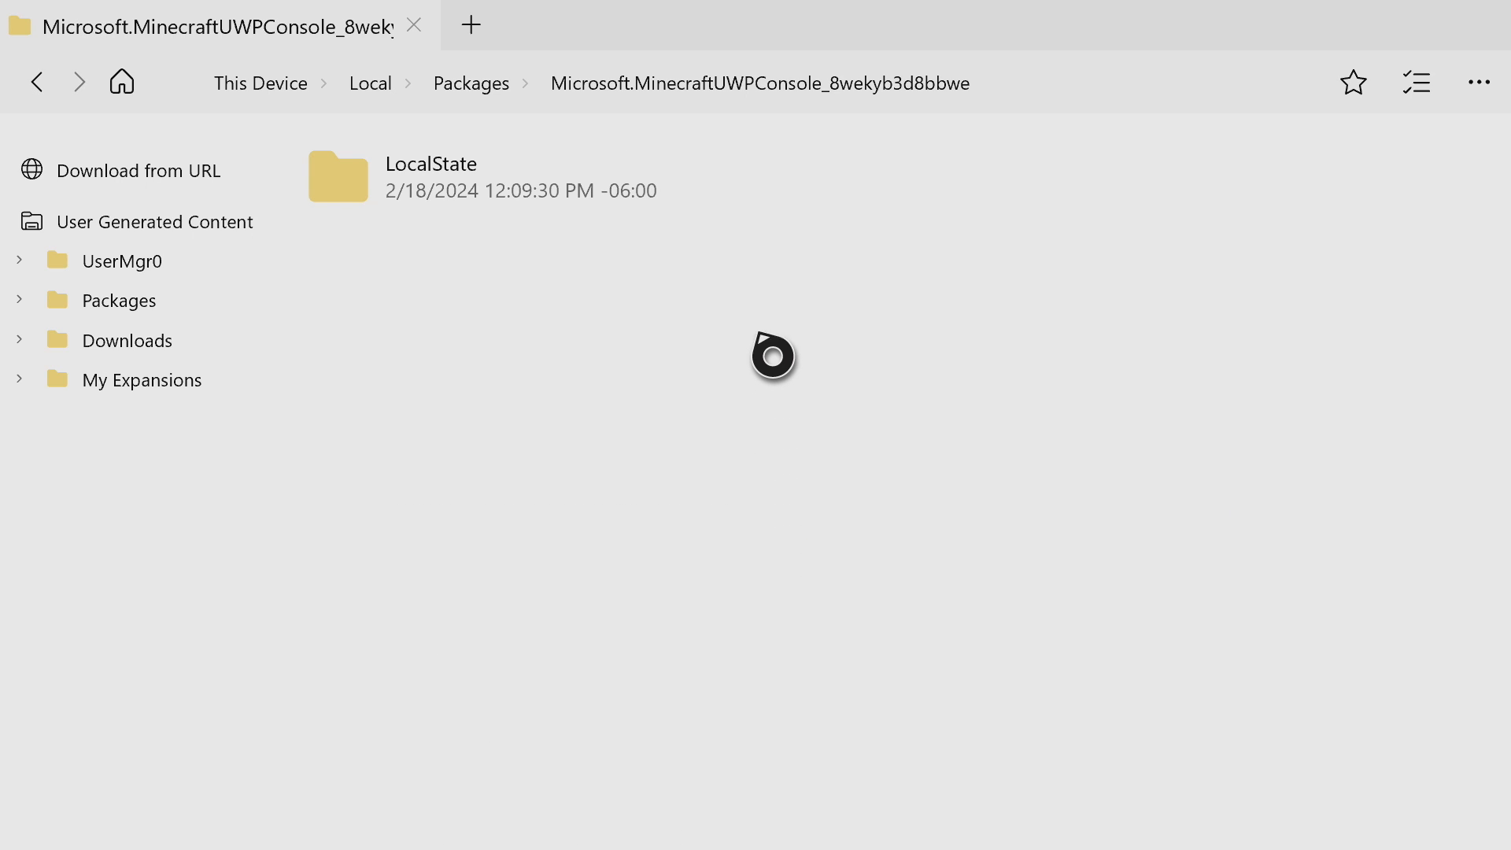
Navigate through LocalState, games and com.mojang into the resource_packs folder
double_click(338, 177)
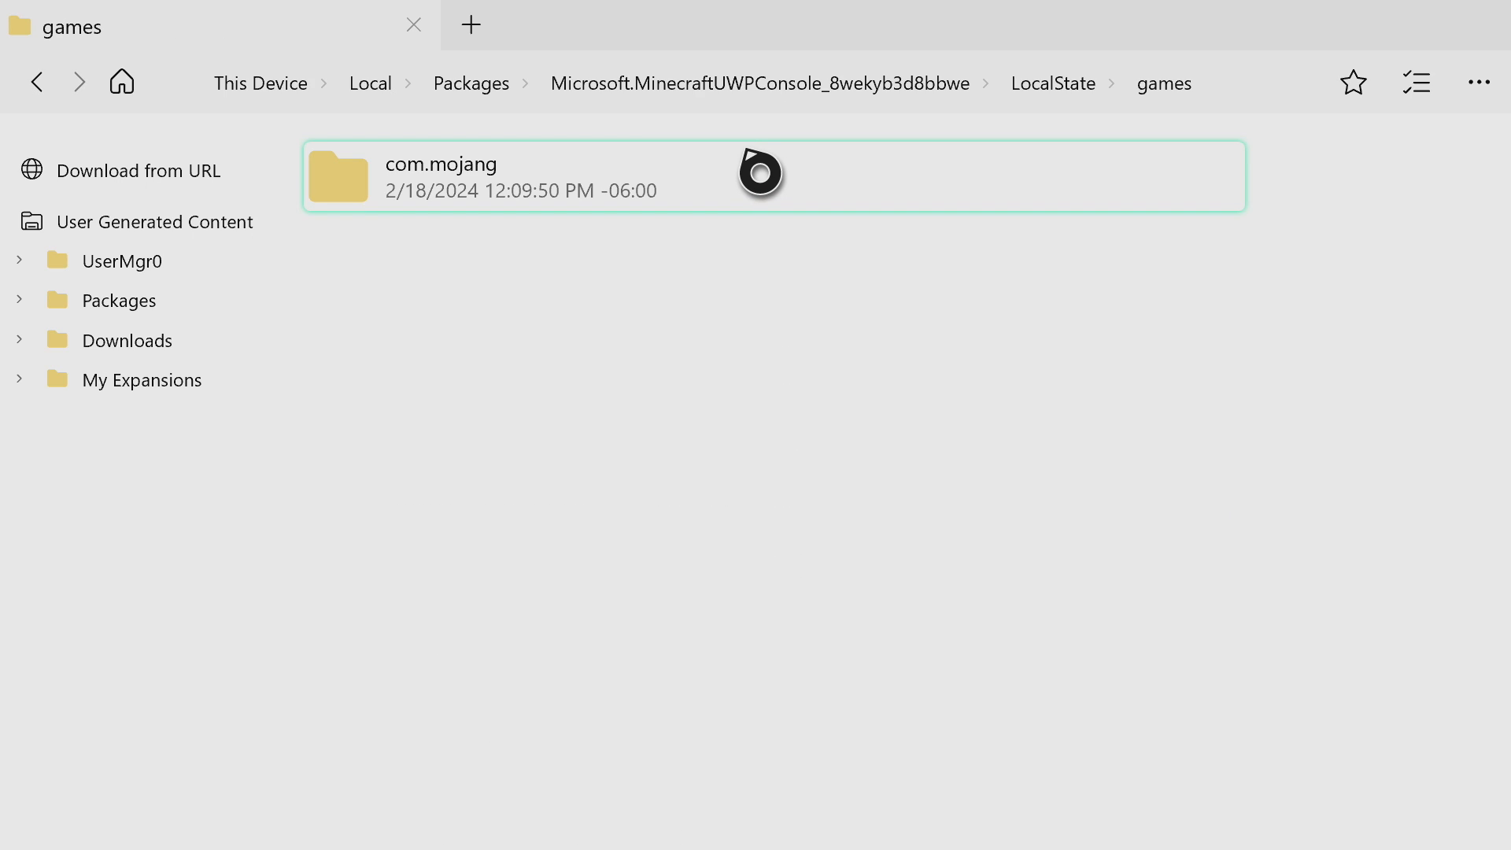
double_click(440, 176)
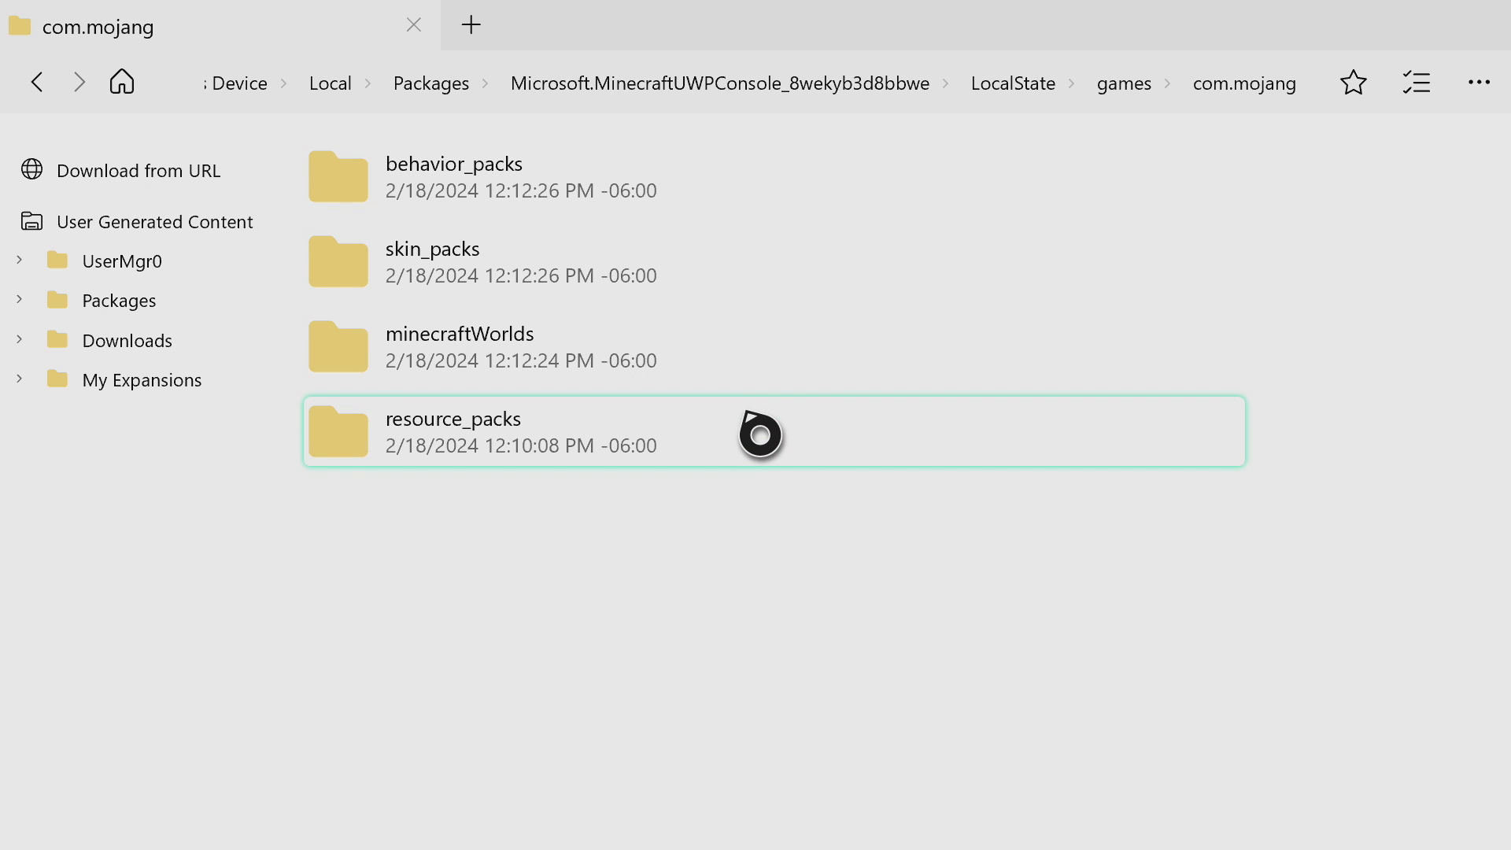
double_click(454, 431)
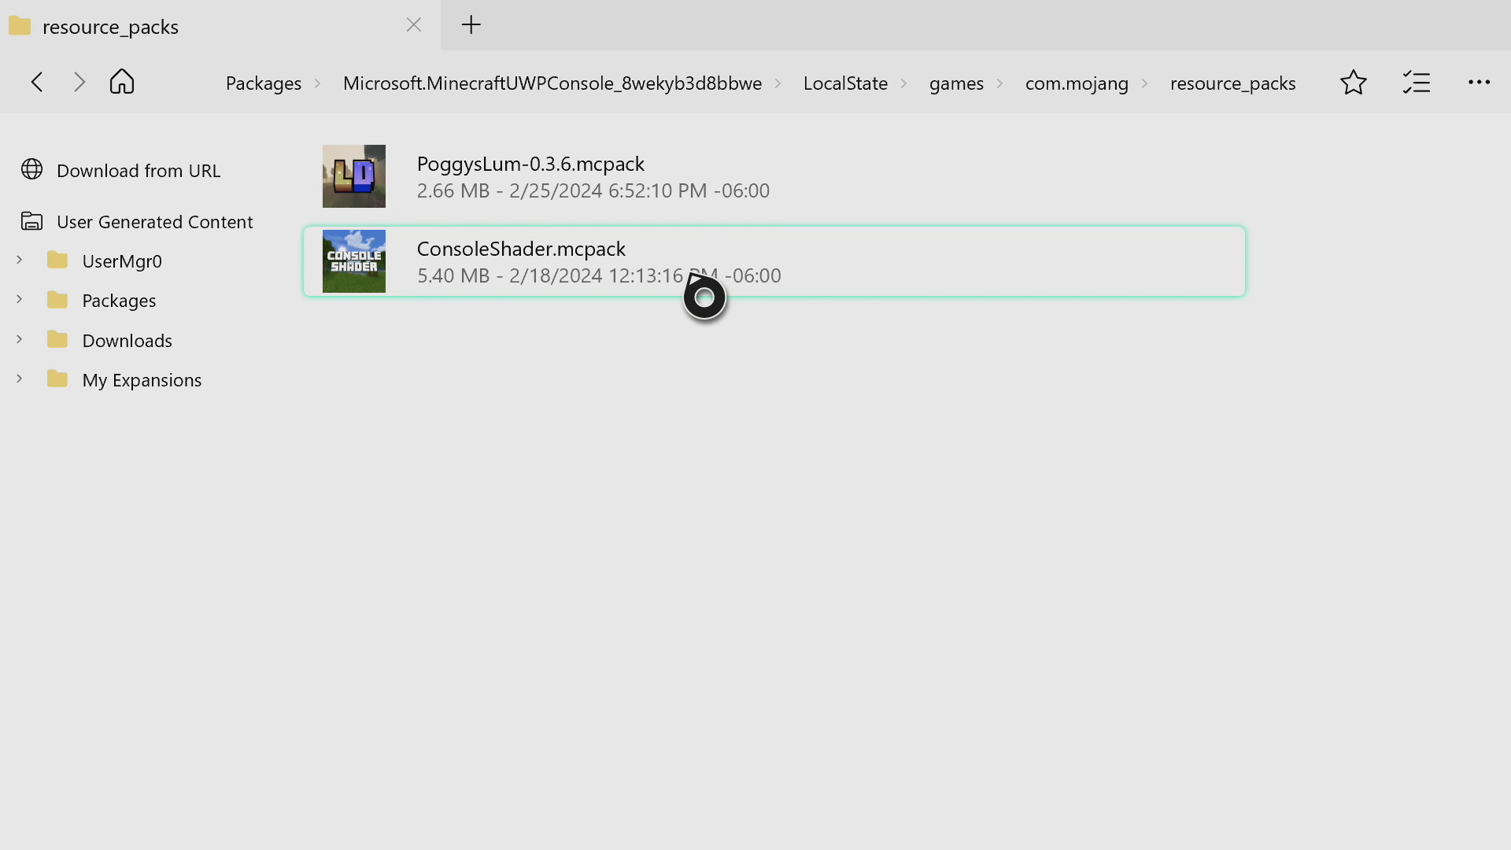
Install ConsoleShader.mcpack so extraction begins at 2 percent
right_click(703, 294)
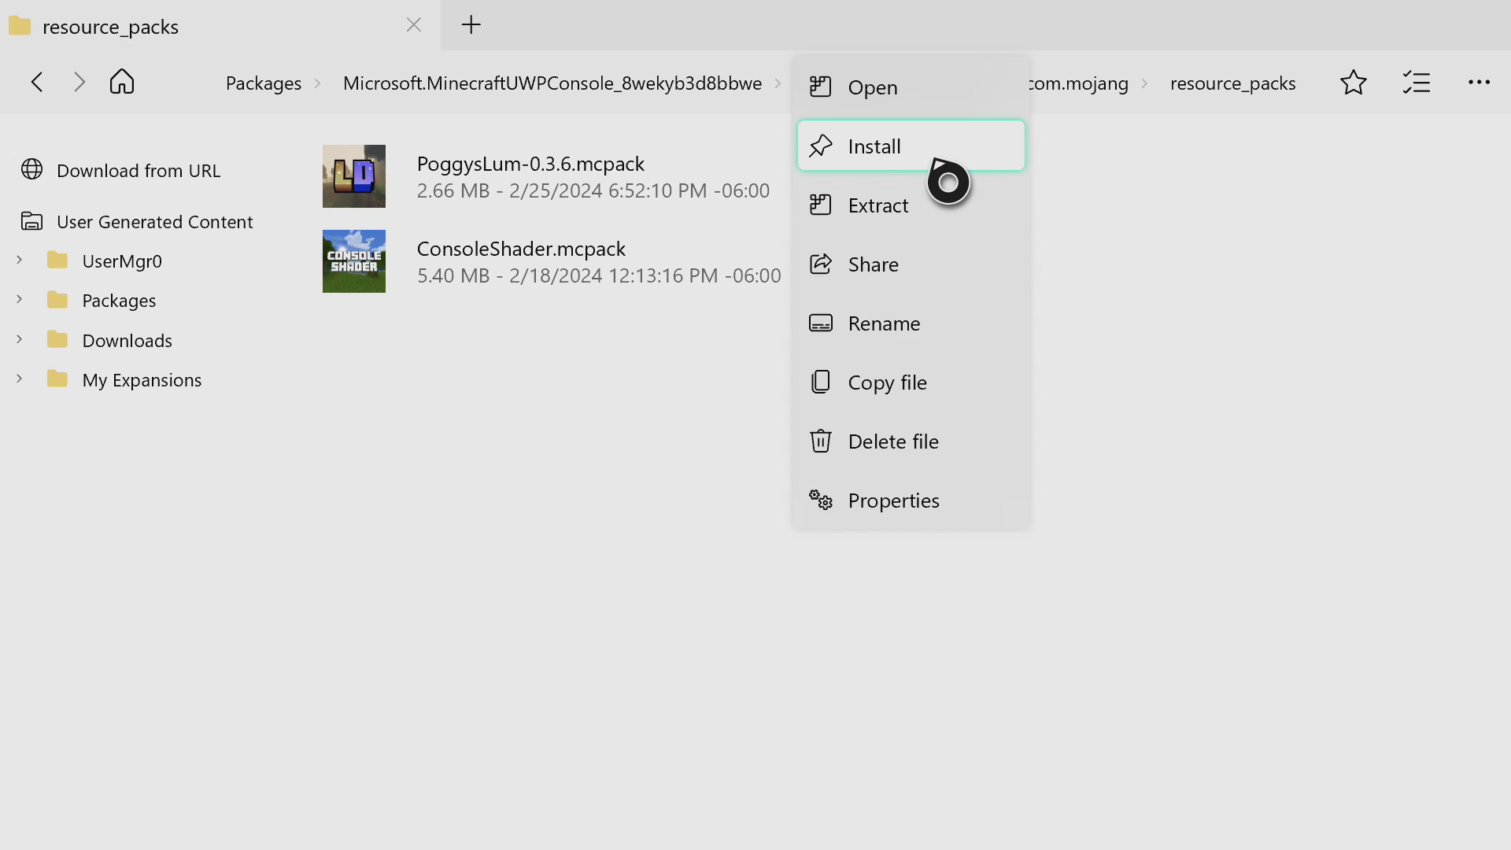
left_click(877, 205)
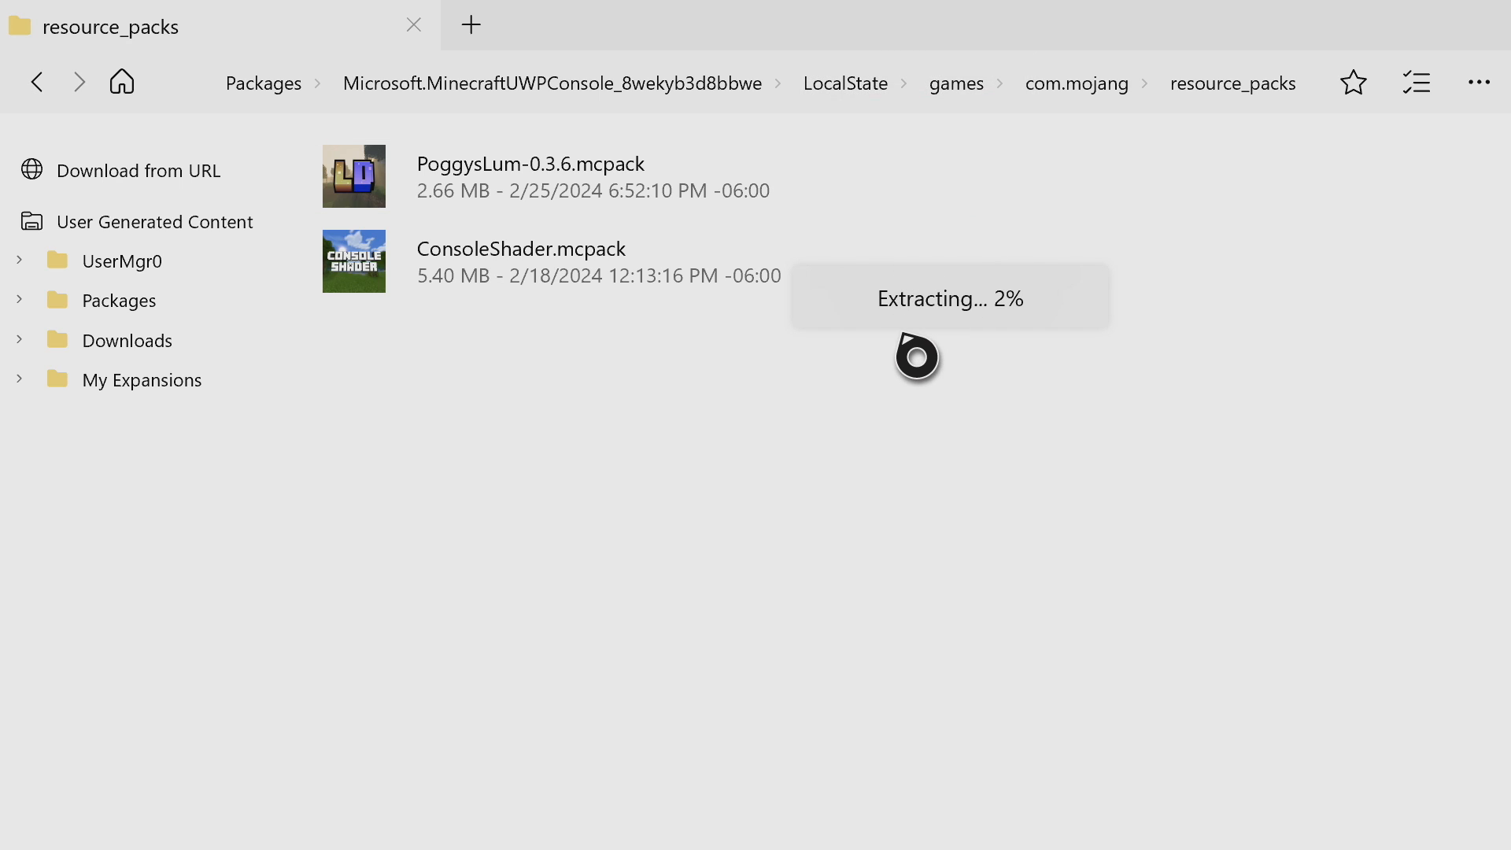